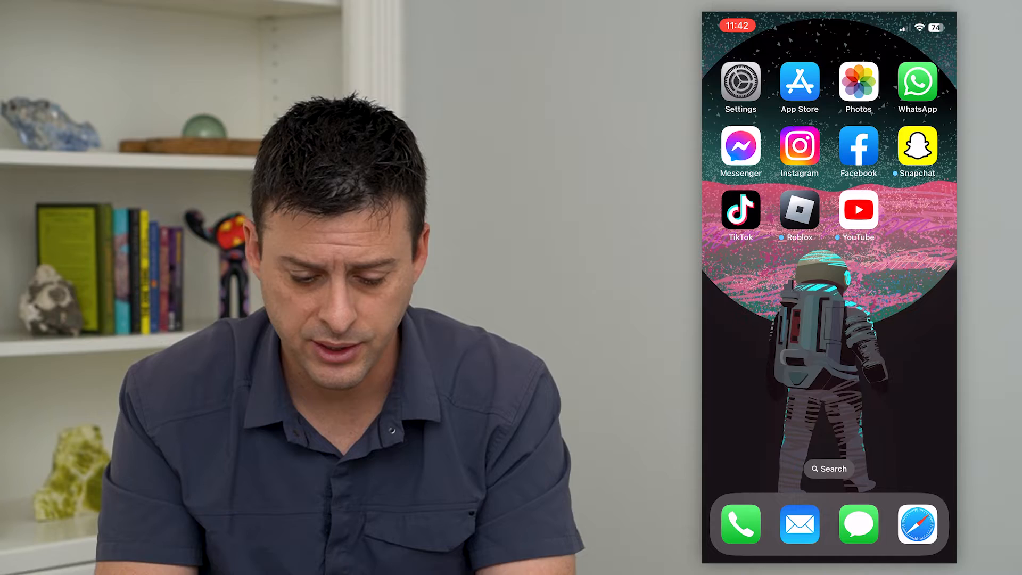
Step: Launch Settings from the home screen and scroll its list down to the apps section
left_click(740, 82)
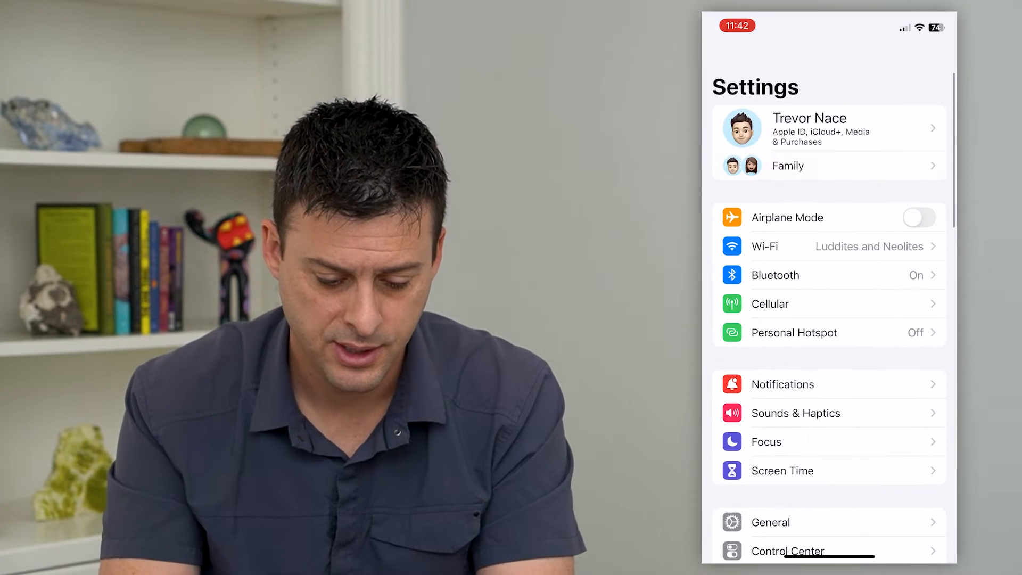
scroll("down", 3)
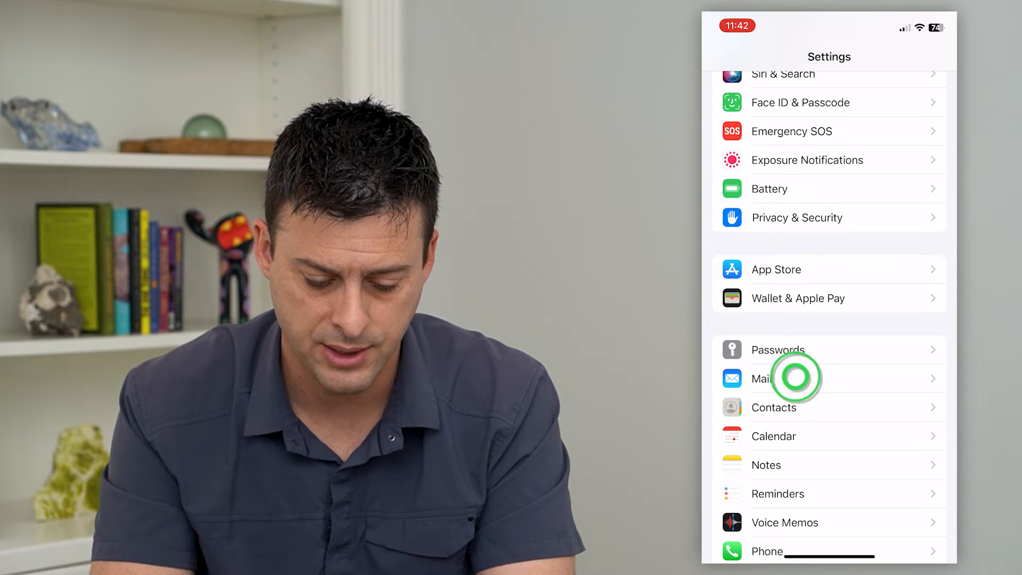
Step: Enter Mail's Signature page and choose Per Account, giving each of three accounts its own field
left_click(768, 379)
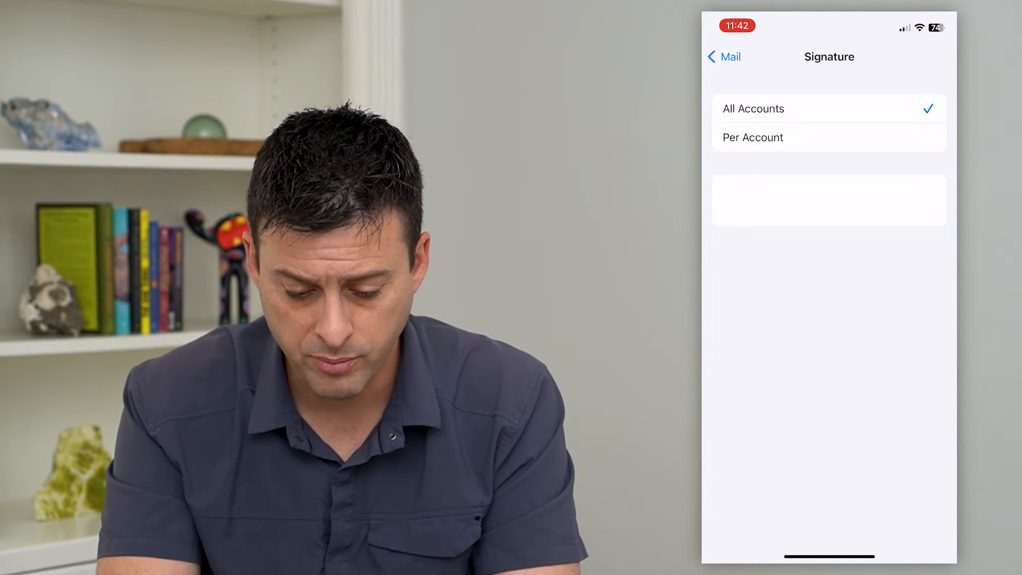
left_click(753, 137)
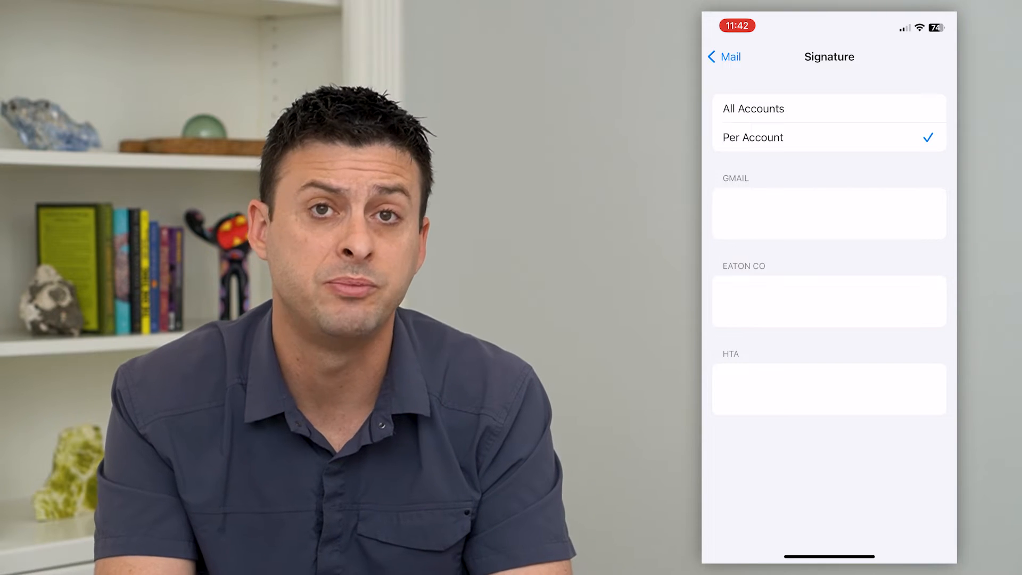
Step: Switch to All Accounts, enter the signature 'Thanks, have a great day!' and return to Mail settings
left_click(814, 108)
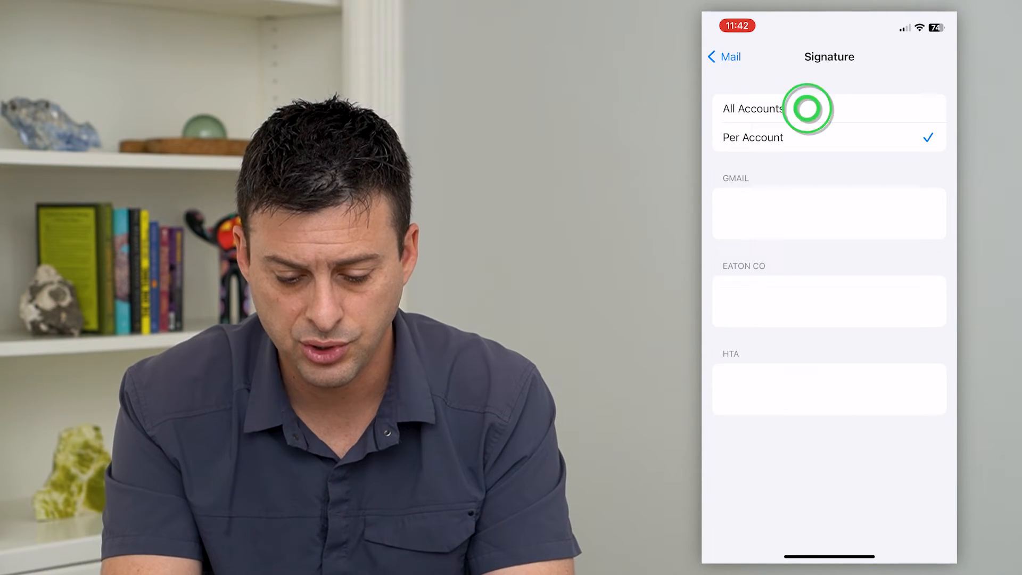
left_click(752, 109)
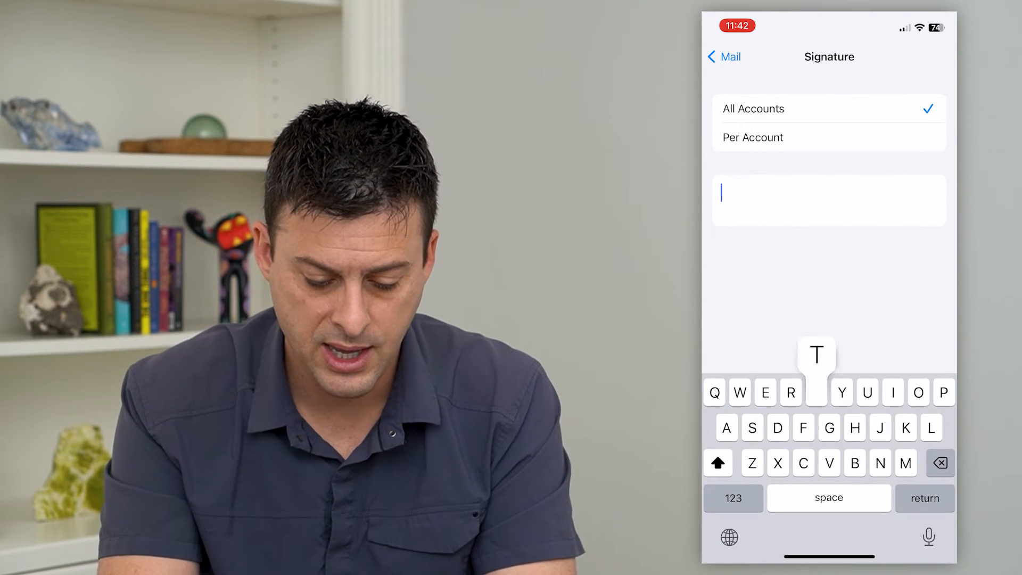
type("Thanks, have")
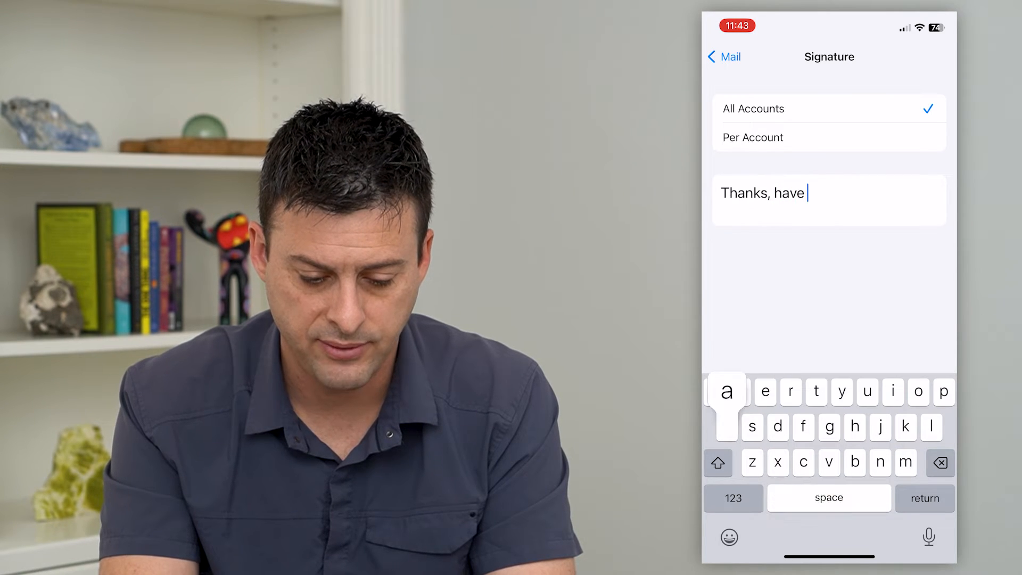
type("a great day!")
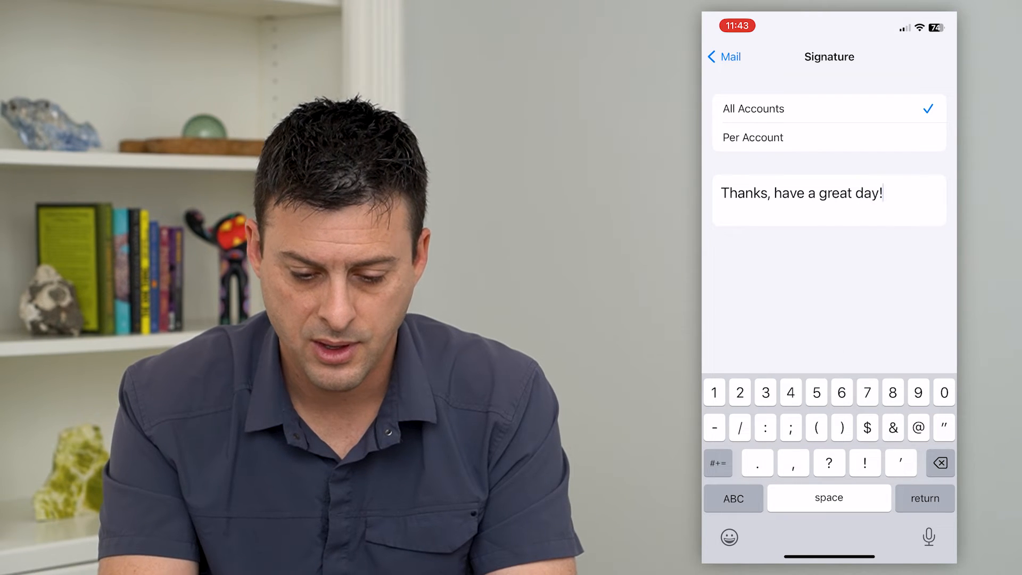
left_click(721, 56)
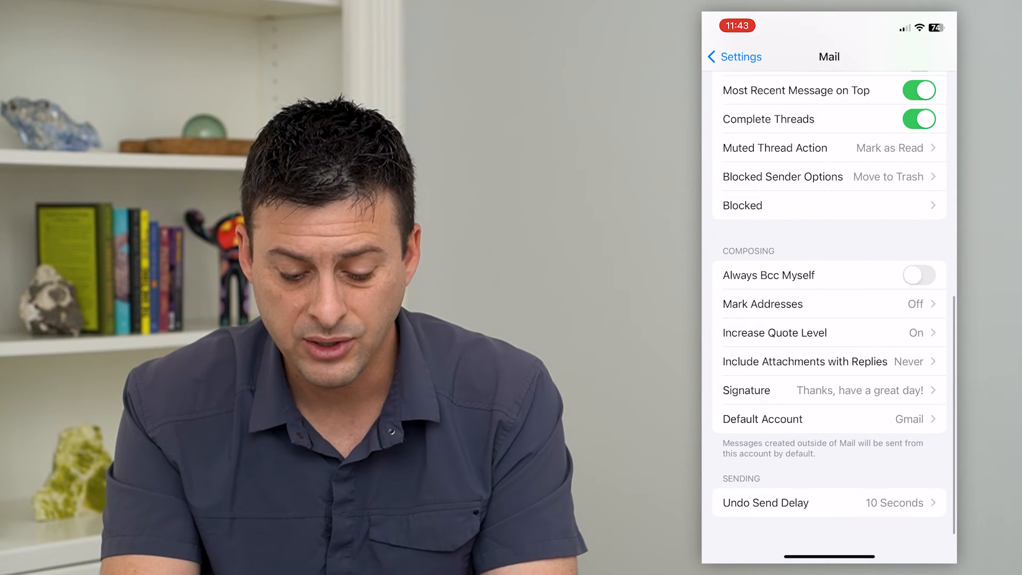